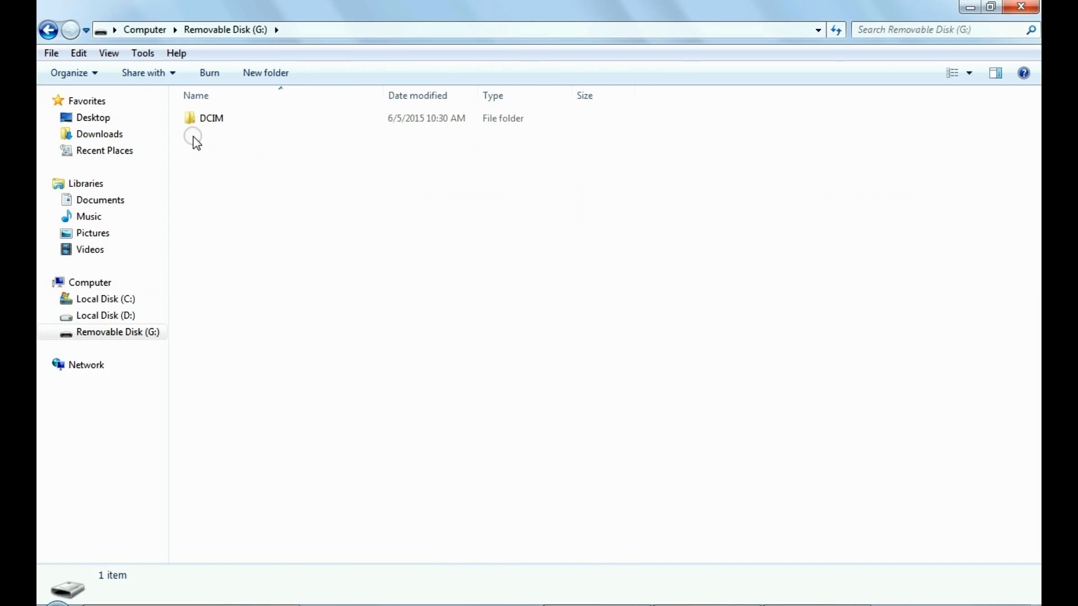
Step: Permanently delete all 152 photos from the card's DCIM\100CASIO folder with Shift+Delete
double_click(212, 117)
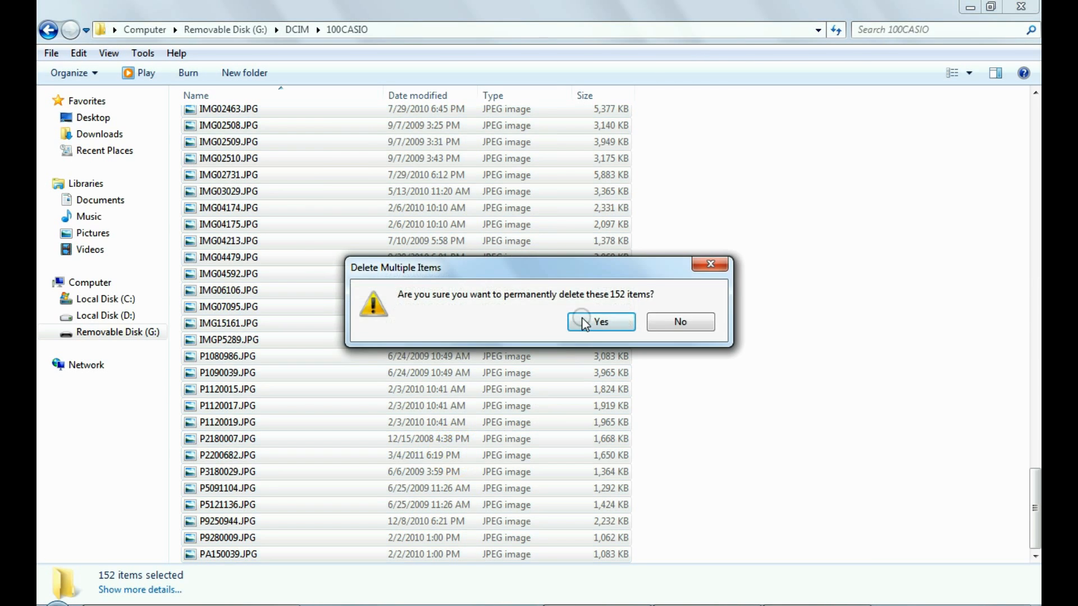
left_click(600, 322)
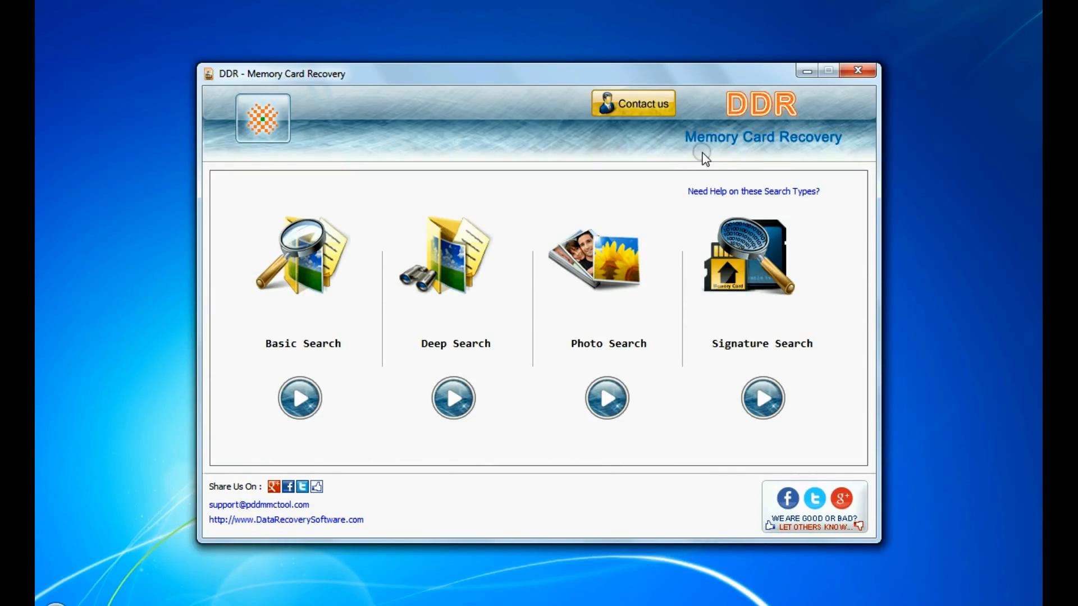
mouse_move(846, 155)
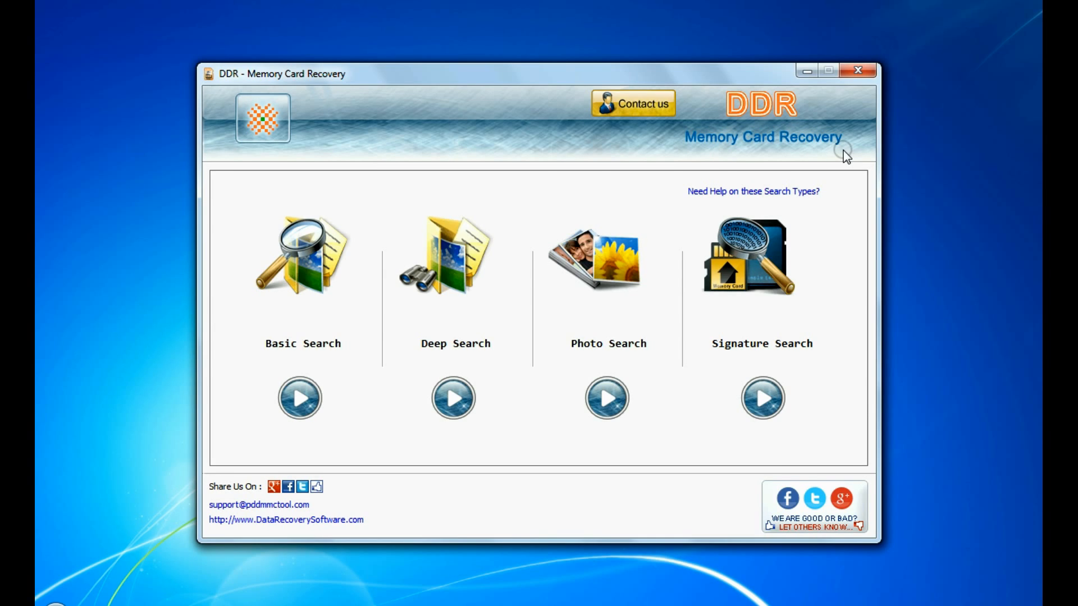
mouse_move(319, 362)
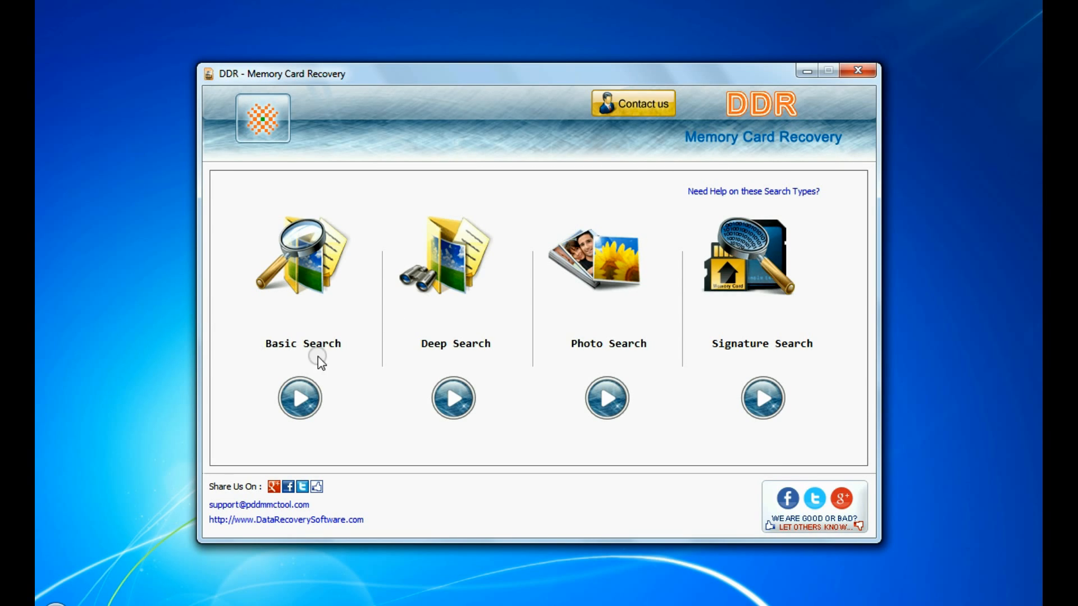
mouse_move(706, 357)
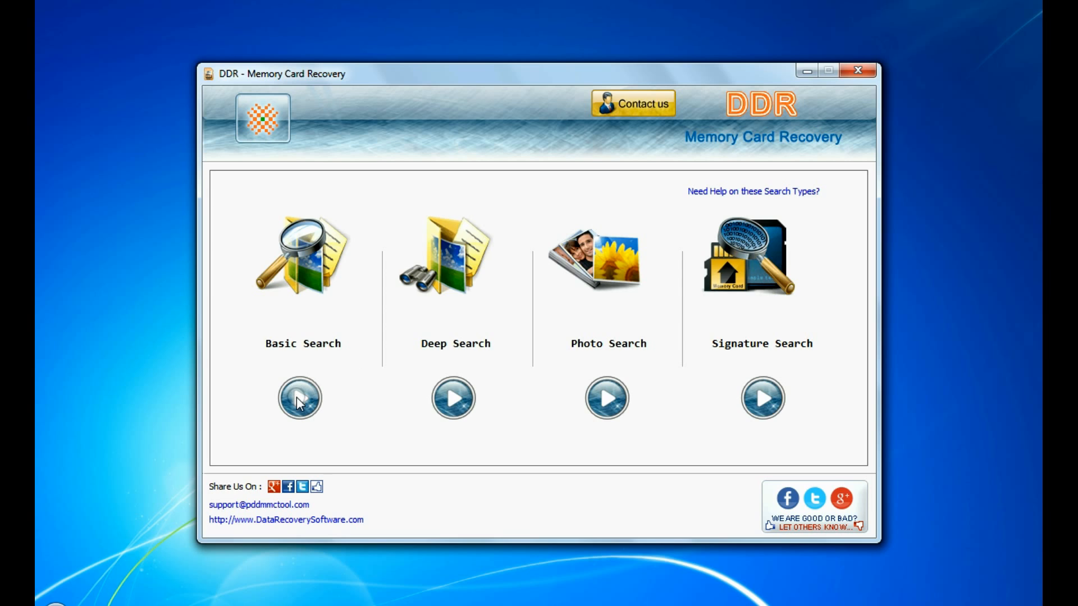
Step: Start a Basic Search on Partition - 1 (FAT32) of the removable card
left_click(298, 397)
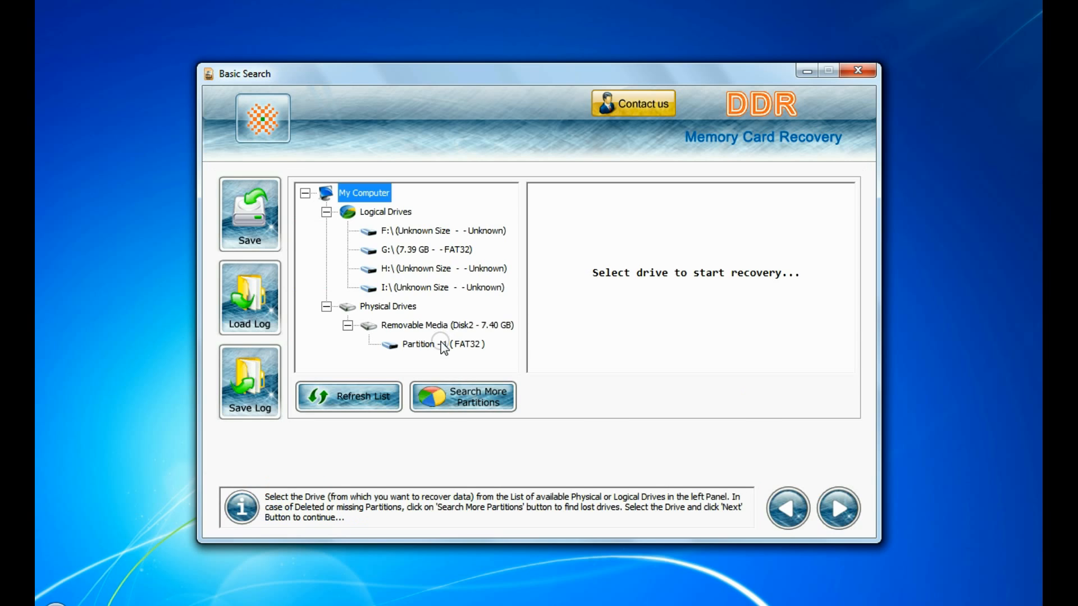
left_click(443, 344)
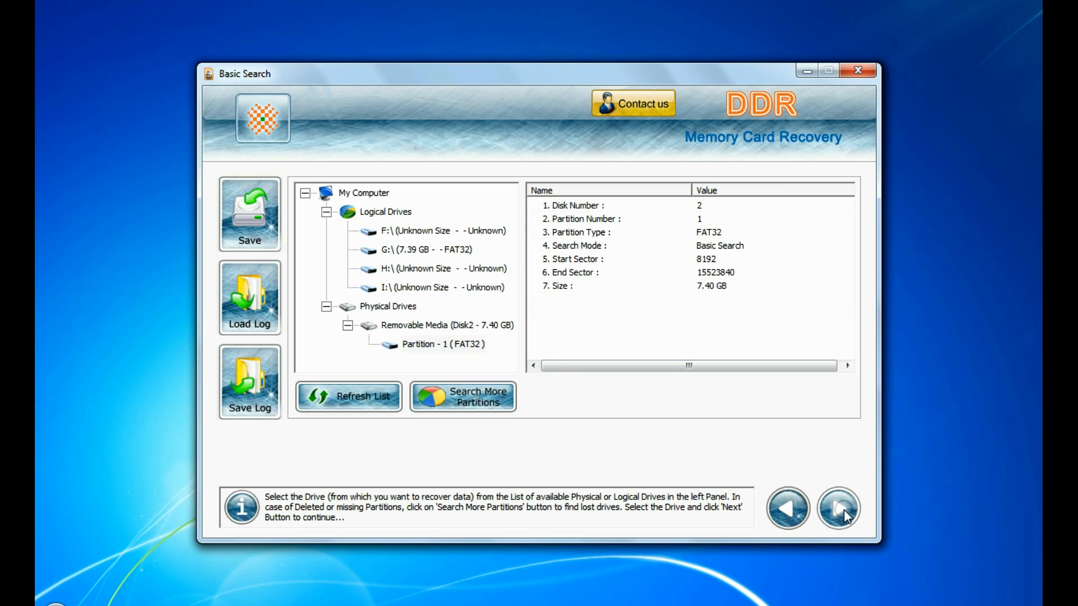
left_click(838, 509)
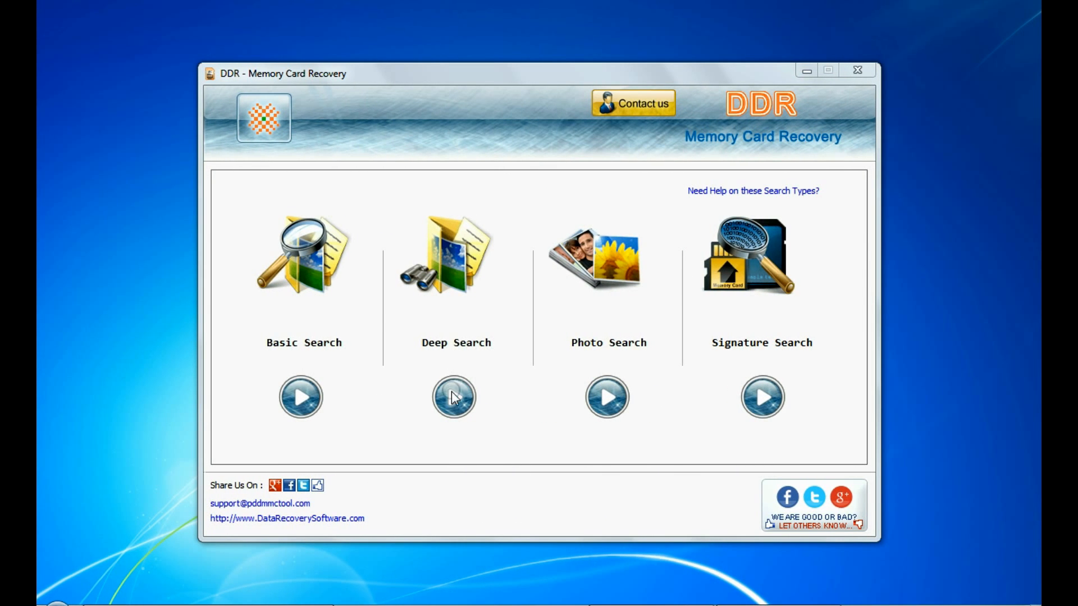
Step: Start a Deep Search on Partition - 1 (FAT32) of the removable card
left_click(455, 397)
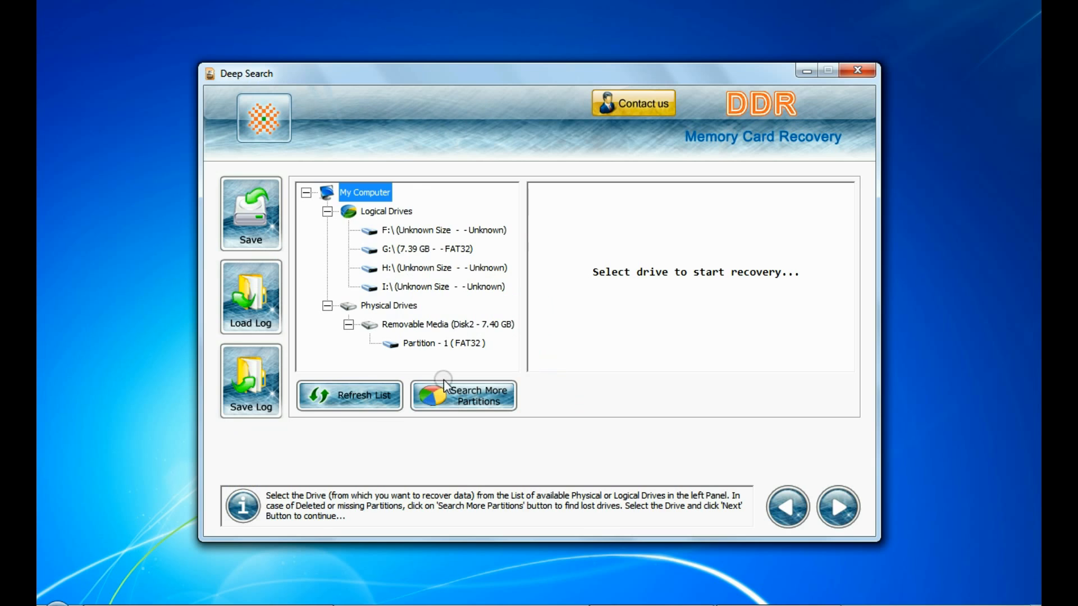
left_click(444, 343)
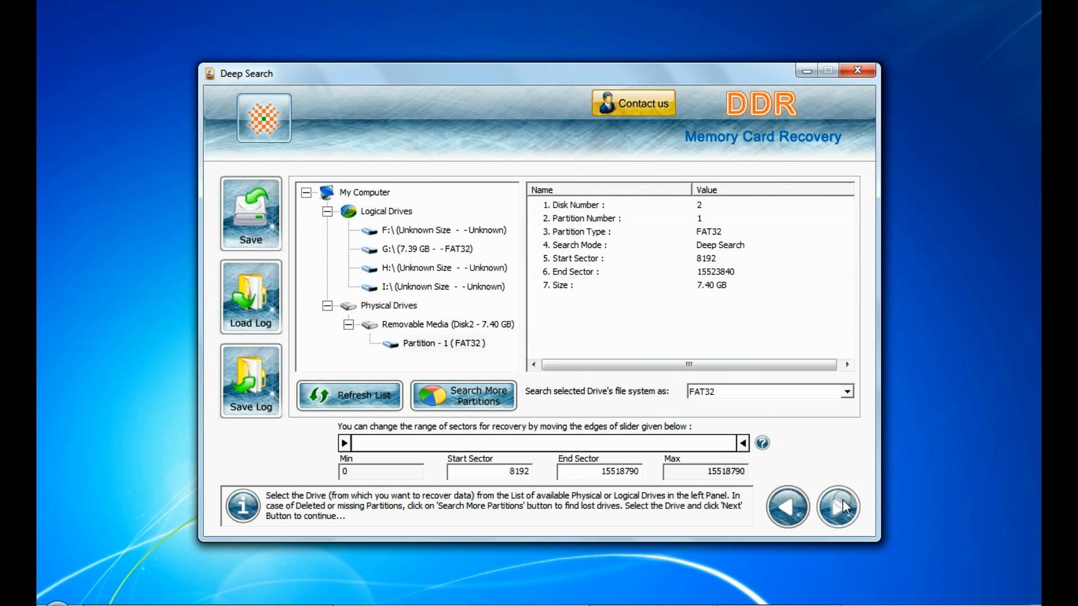
left_click(836, 506)
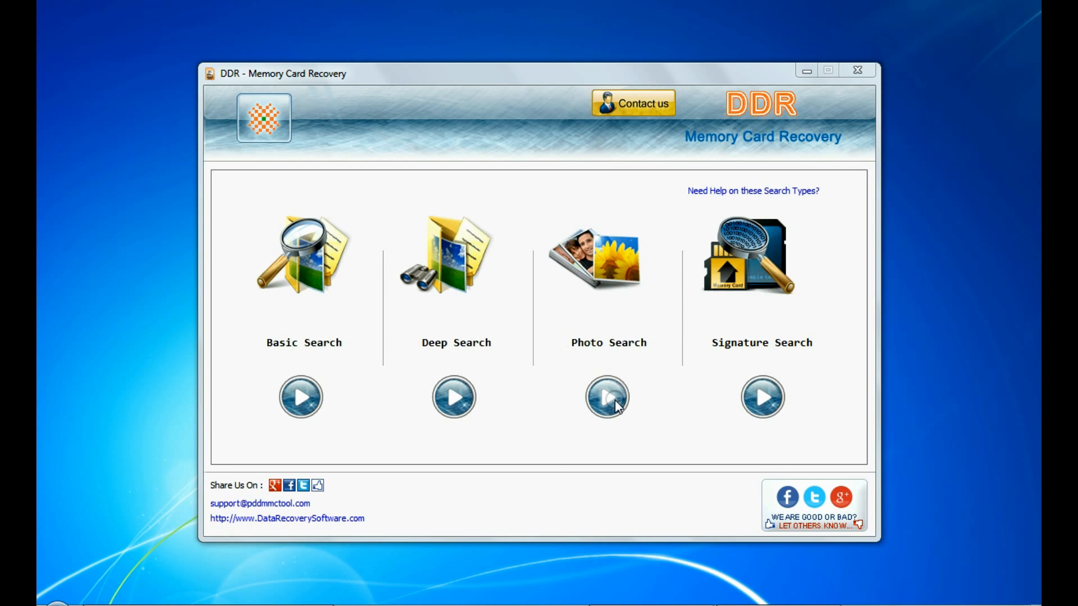
Step: Start a Photo Search on the FAT32 partition to D:\Recovered Data with thorough scanning turned off
left_click(606, 397)
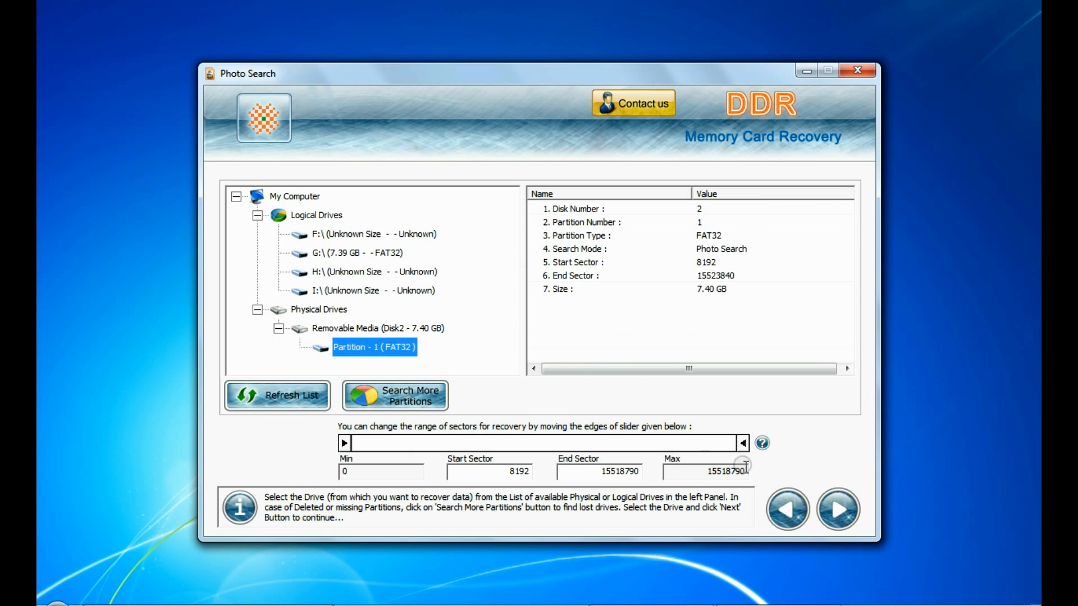
left_click(837, 509)
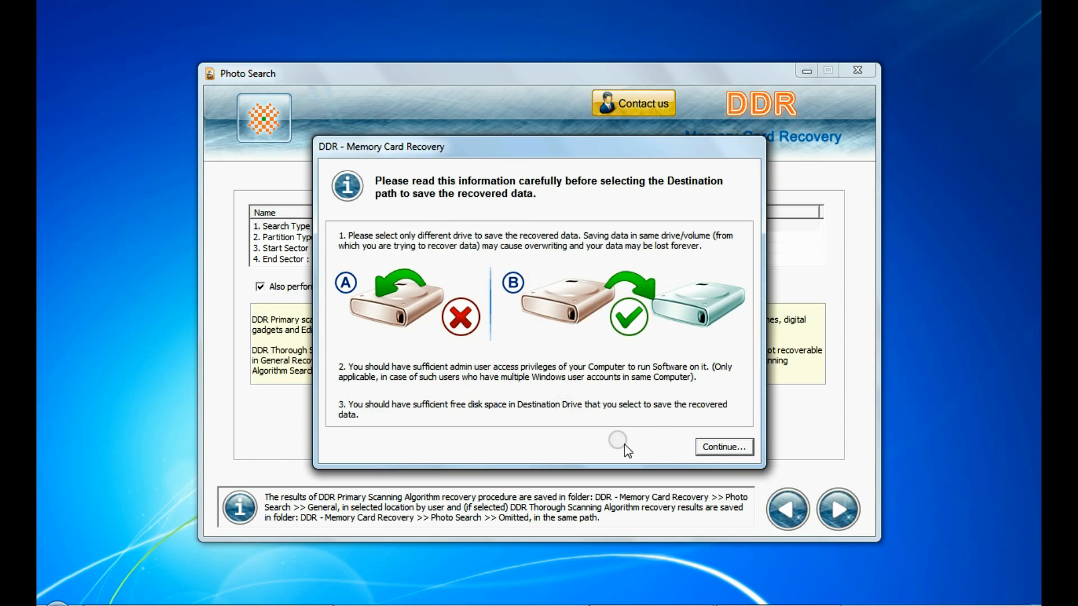
left_click(723, 447)
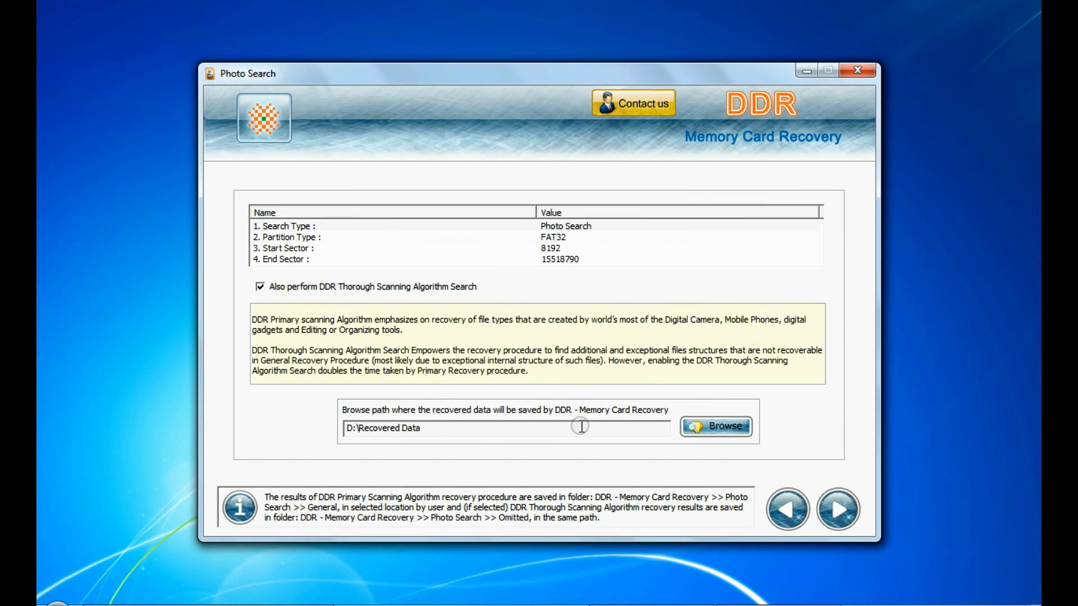
left_click(260, 287)
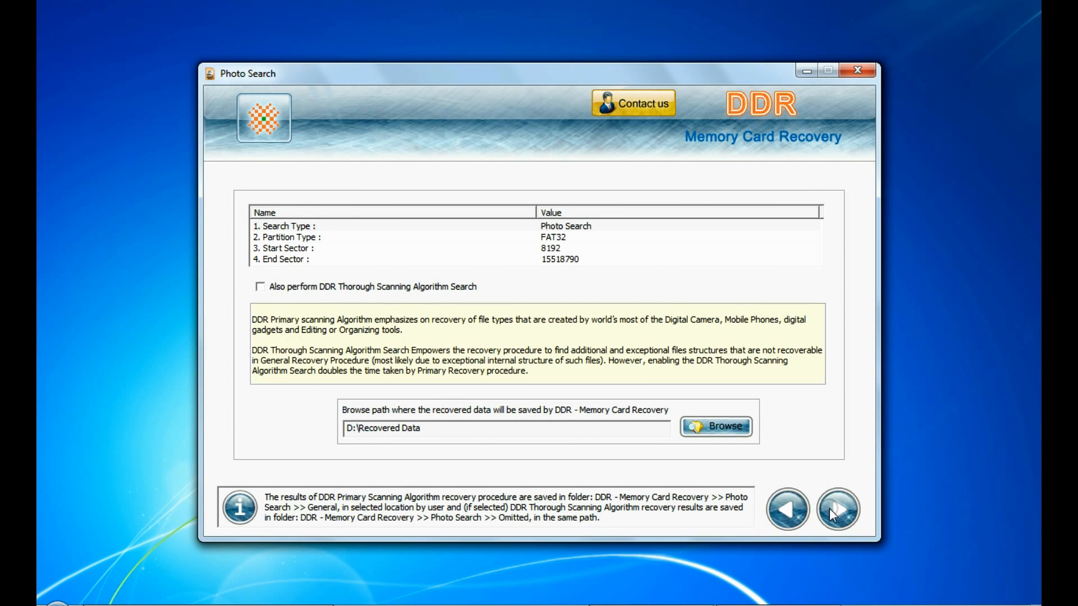
left_click(837, 509)
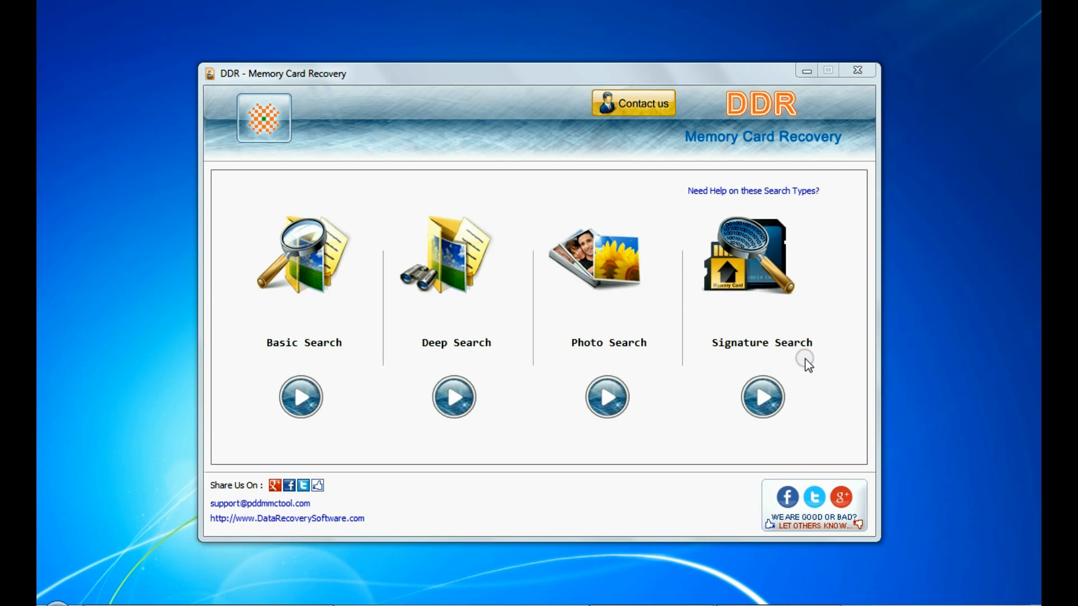
Step: Run a Signature Search for MP4 files, saving to D:\Recovered Data, finding 78 files
left_click(761, 397)
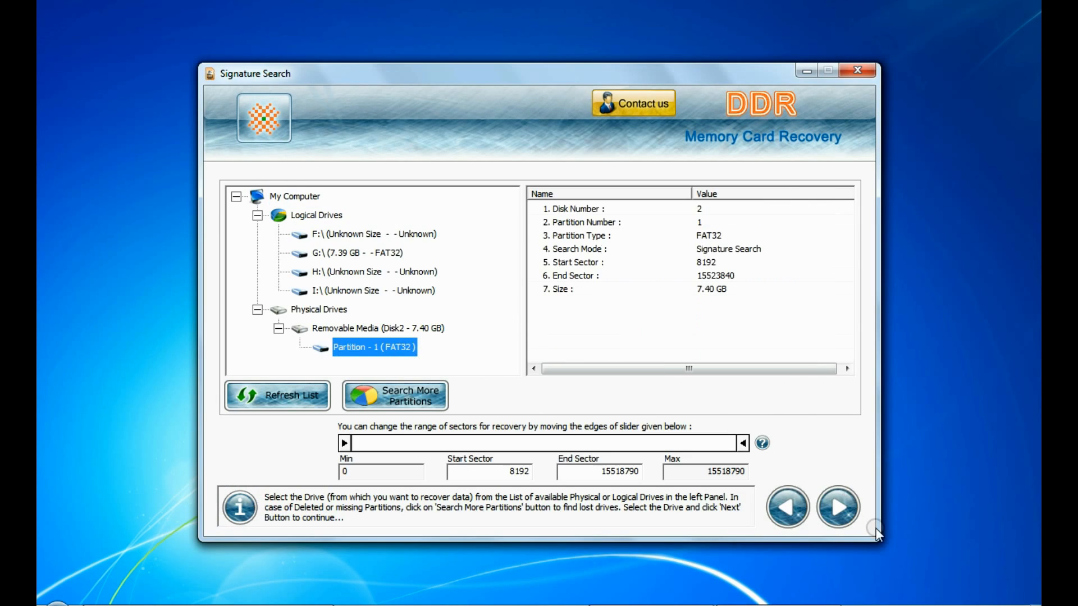
left_click(837, 508)
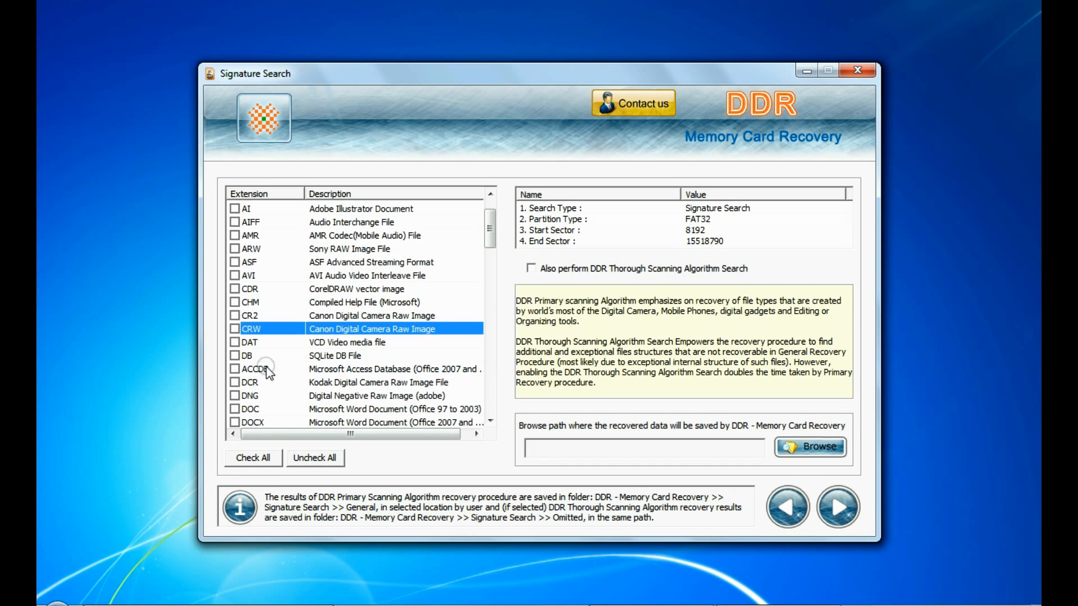
scroll("down", 3)
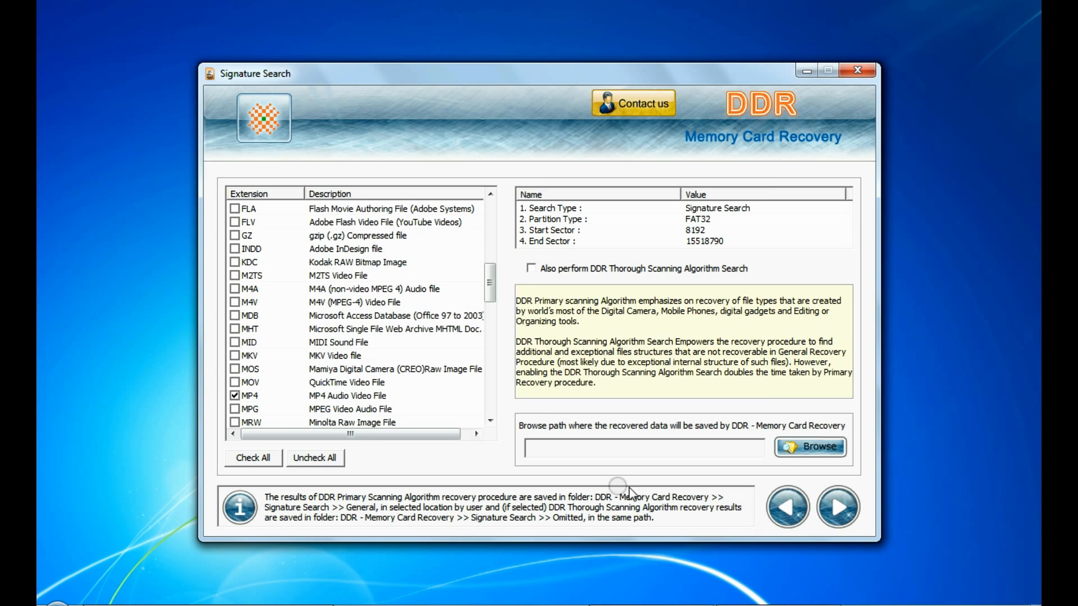
left_click(809, 446)
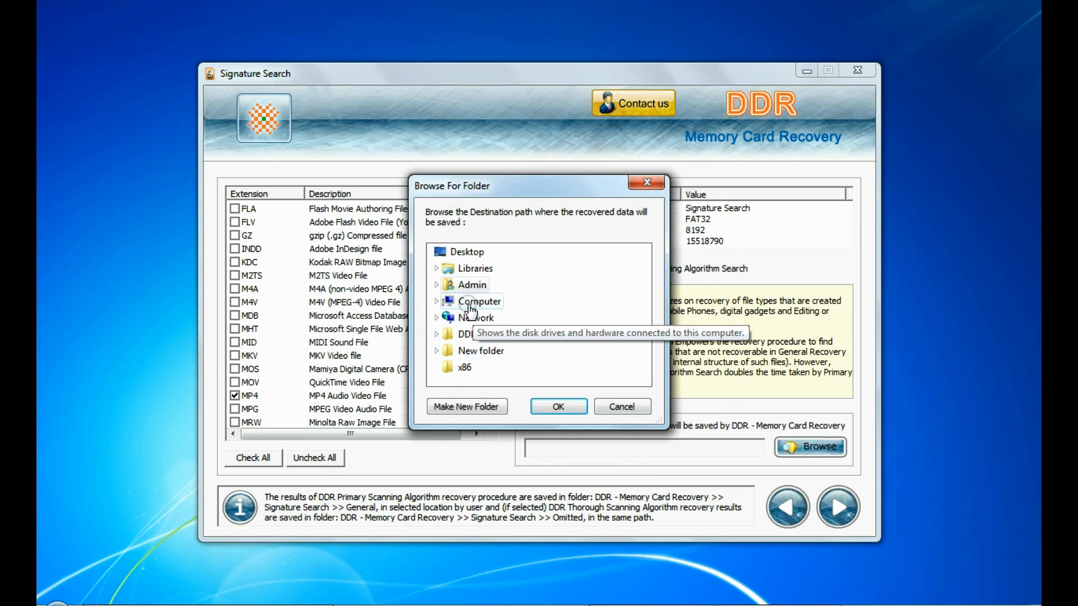
left_click(558, 406)
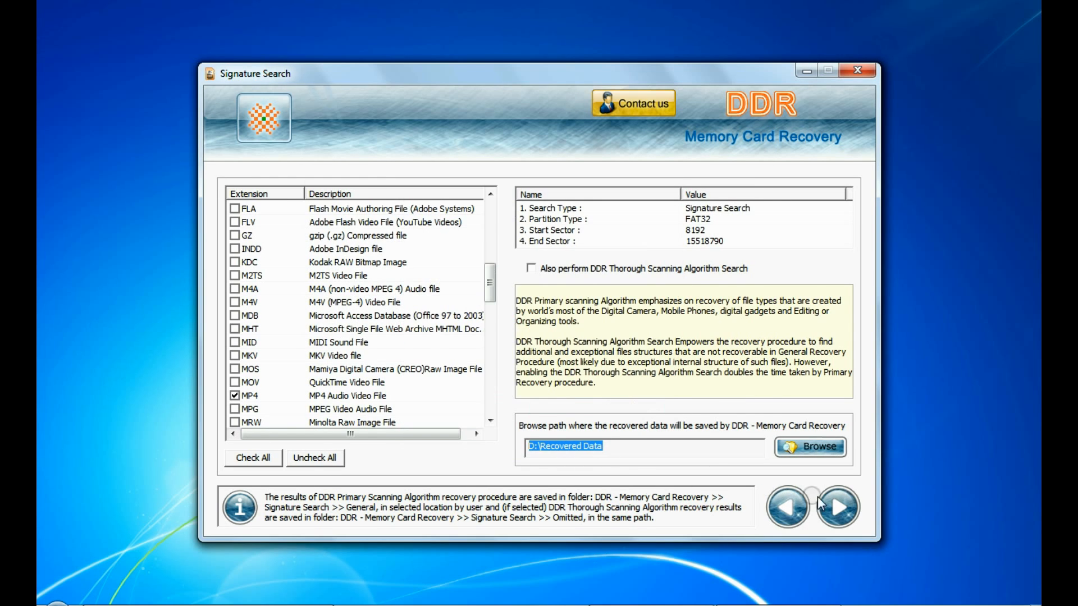
left_click(837, 507)
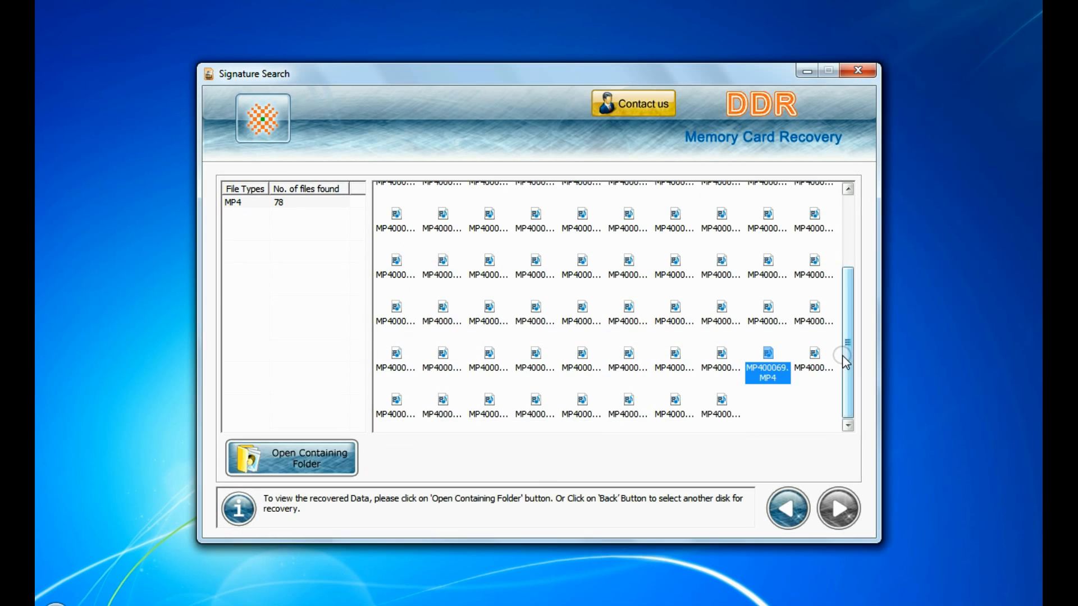
mouse_move(389, 473)
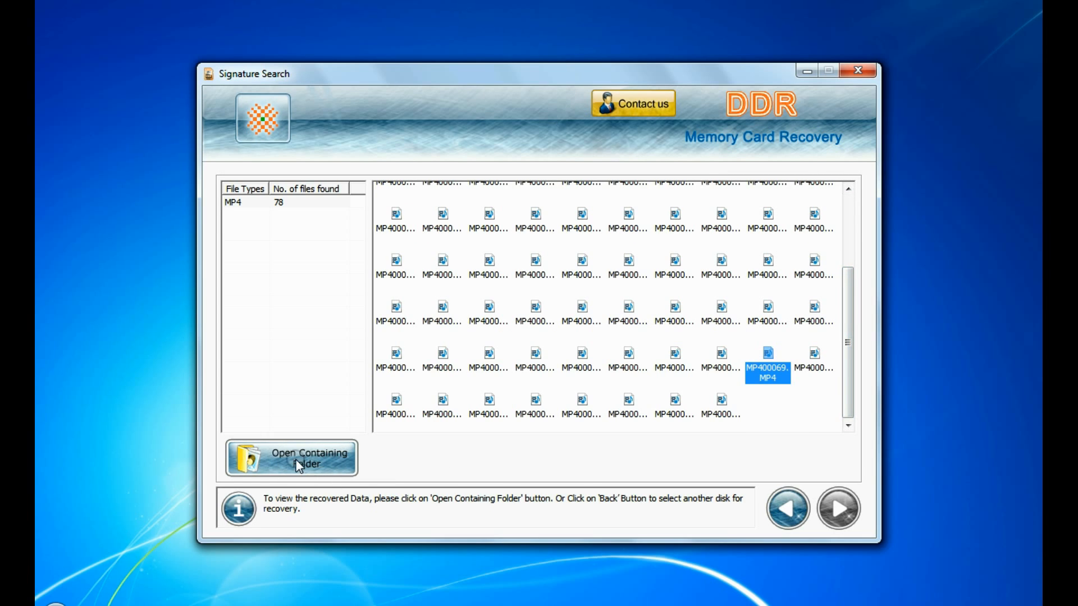
Step: Show the 78 recovered MP4 files under Signature Search\General\MP4 in Explorer
left_click(292, 458)
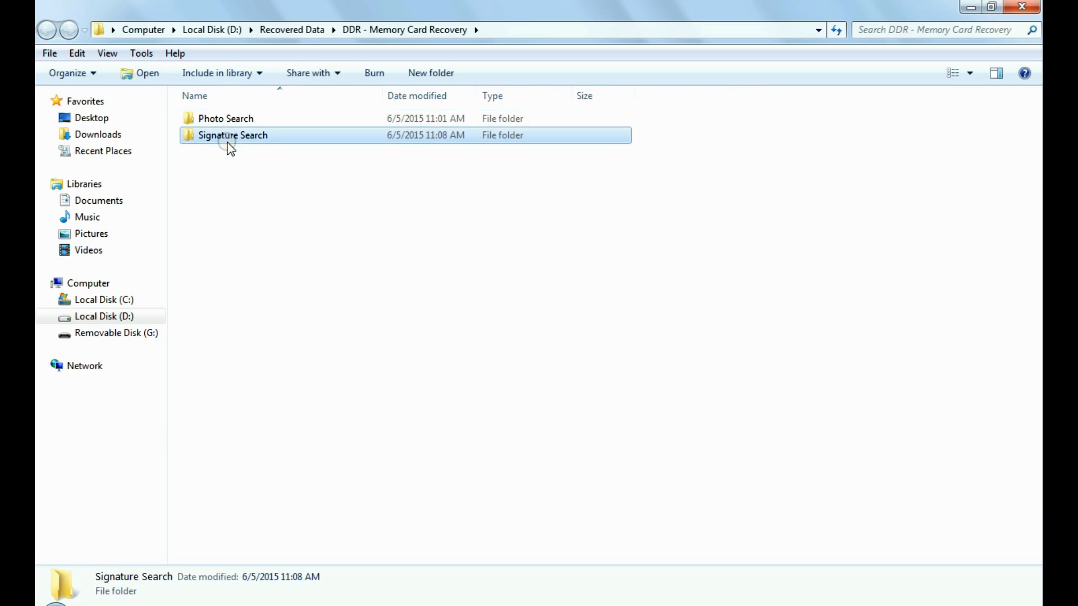
double_click(232, 135)
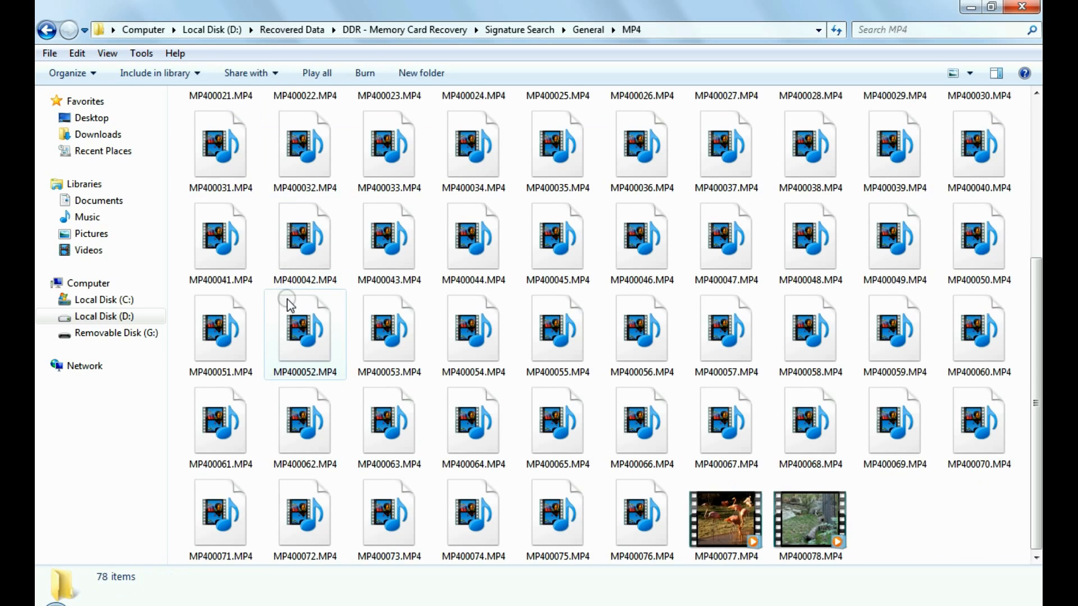
scroll("up", 3)
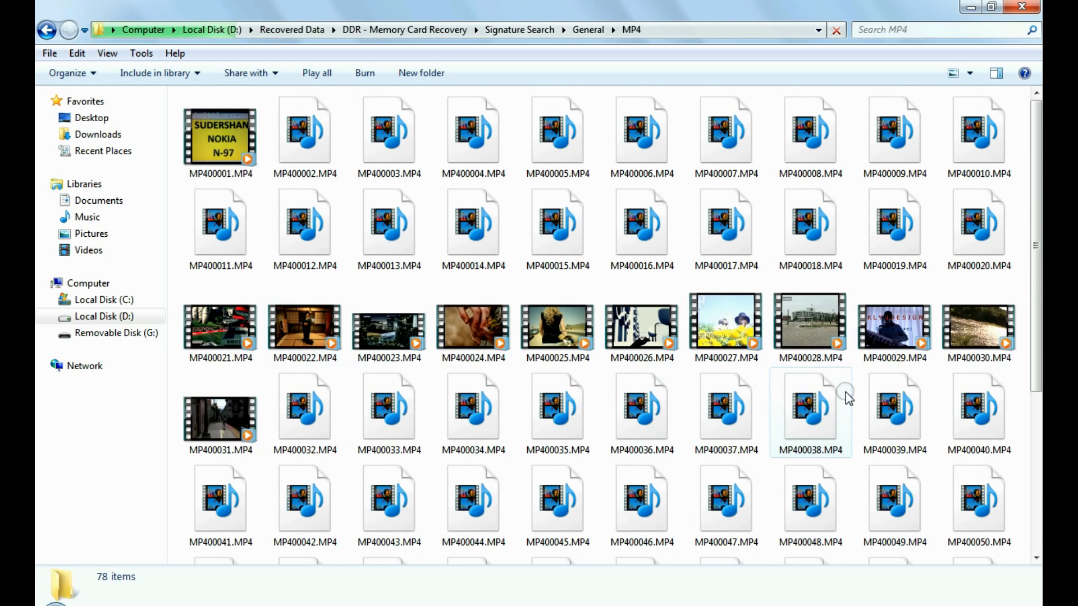